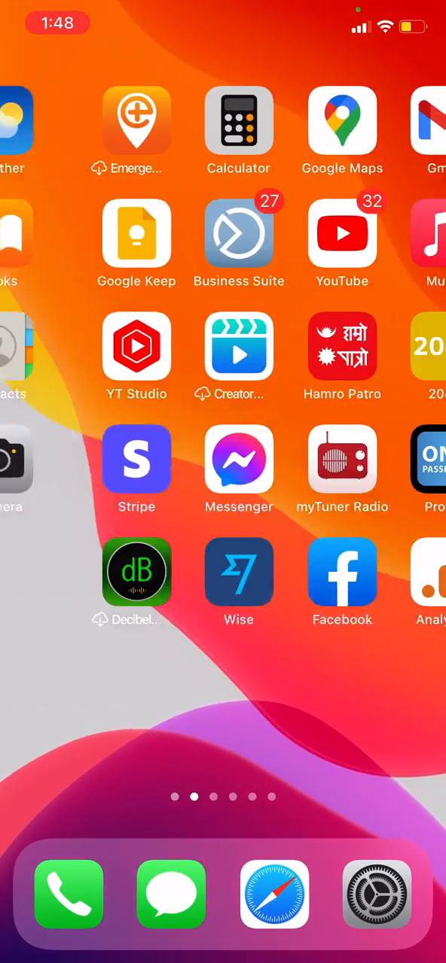
- Swipe across the home screen pages to reach Google Home and the living room speaker
scroll(left, 3)
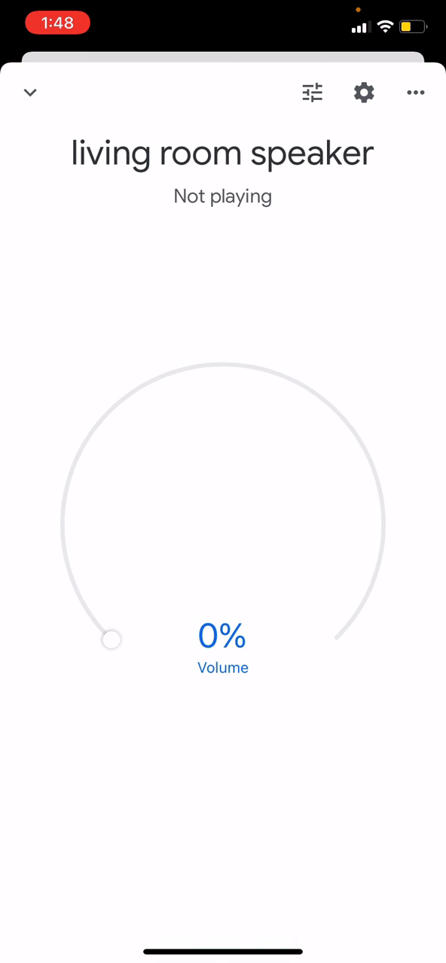
- Open the living room speaker's settings page via the gear icon
click(364, 93)
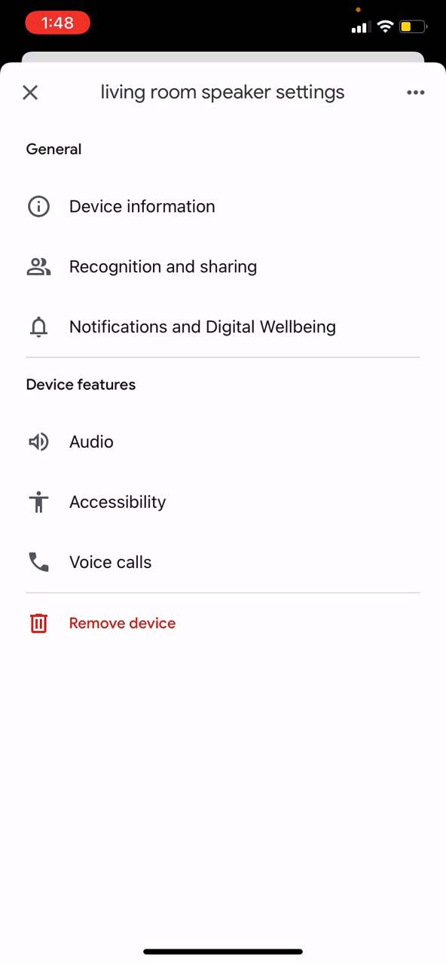
- Open Accessibility under Device features and turn on Play start sound
click(118, 502)
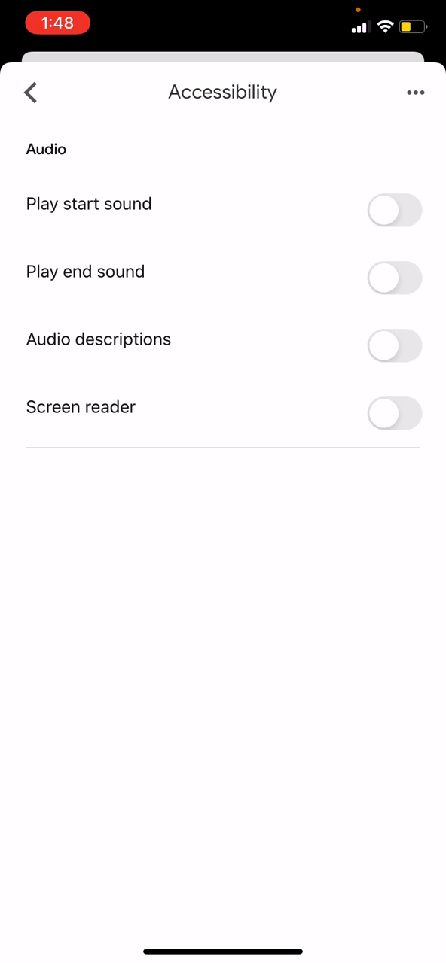
click(394, 210)
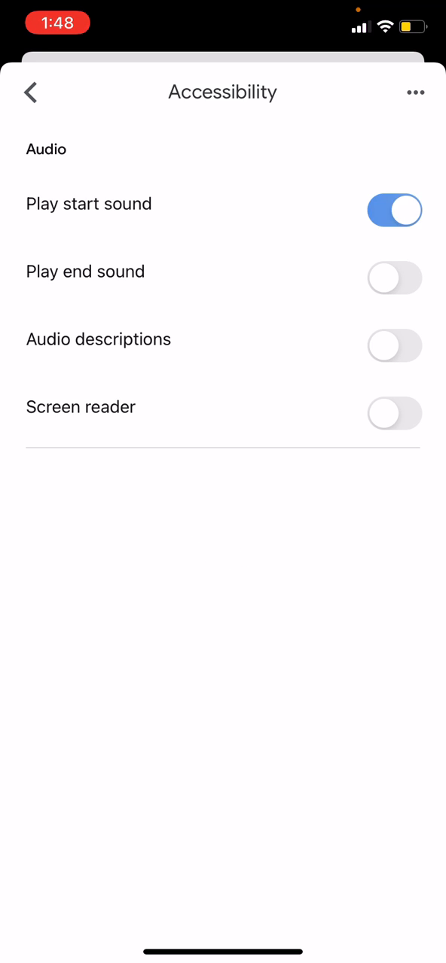